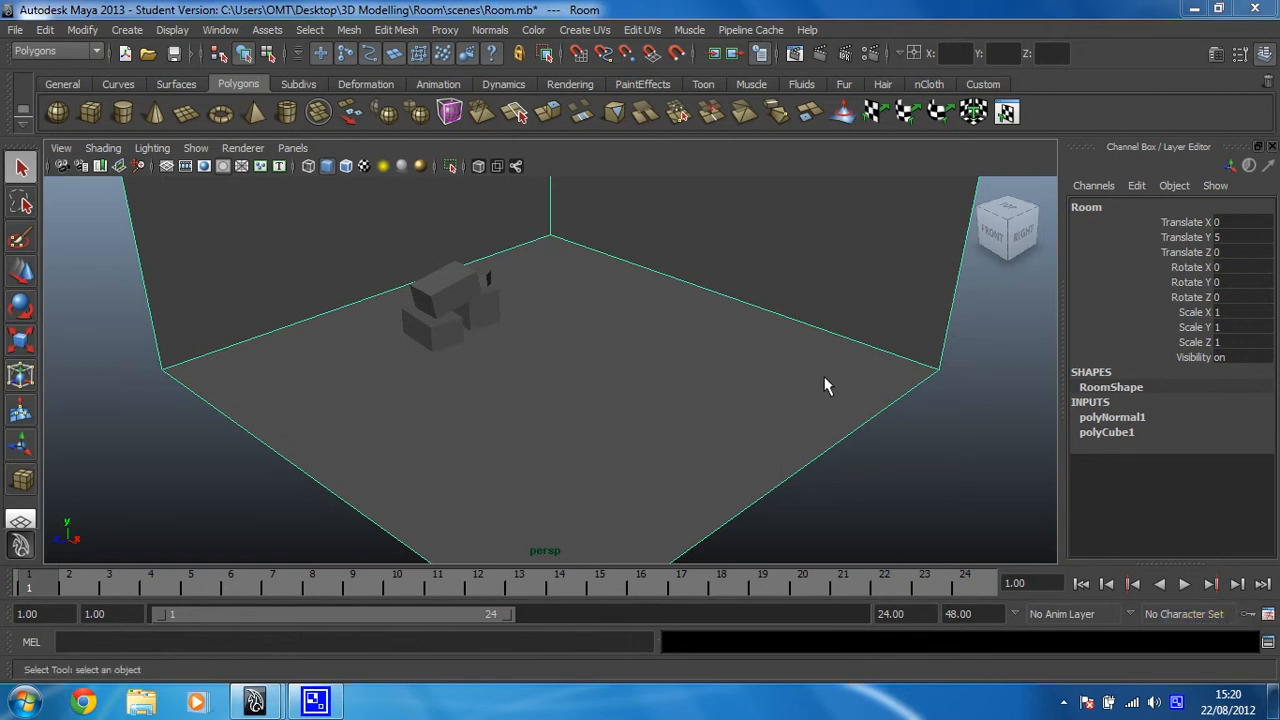
{"action": "mouse_move", "coordinate": [463, 337]}
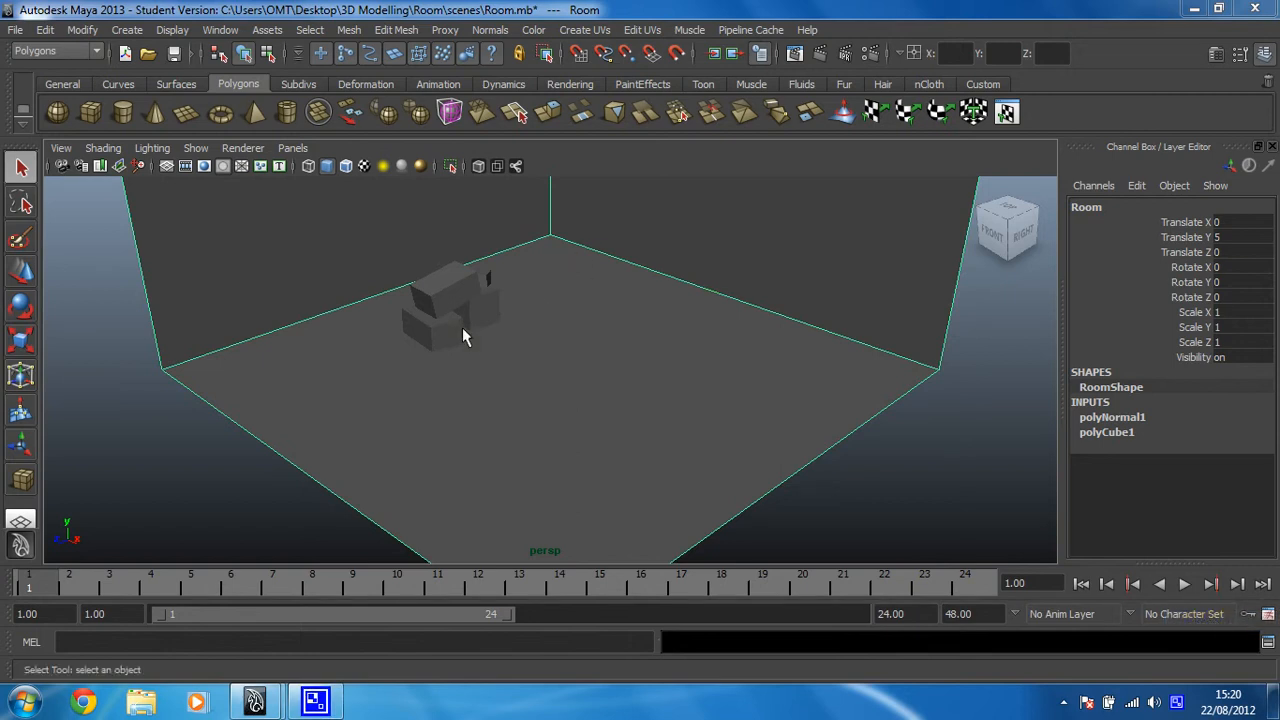
Step: Draw a tall, thin polygon cube (pCube1) on the room floor and switch to Move
{"action": "left_click_drag", "start_coordinate": [463, 337], "coordinate": [938, 375]}
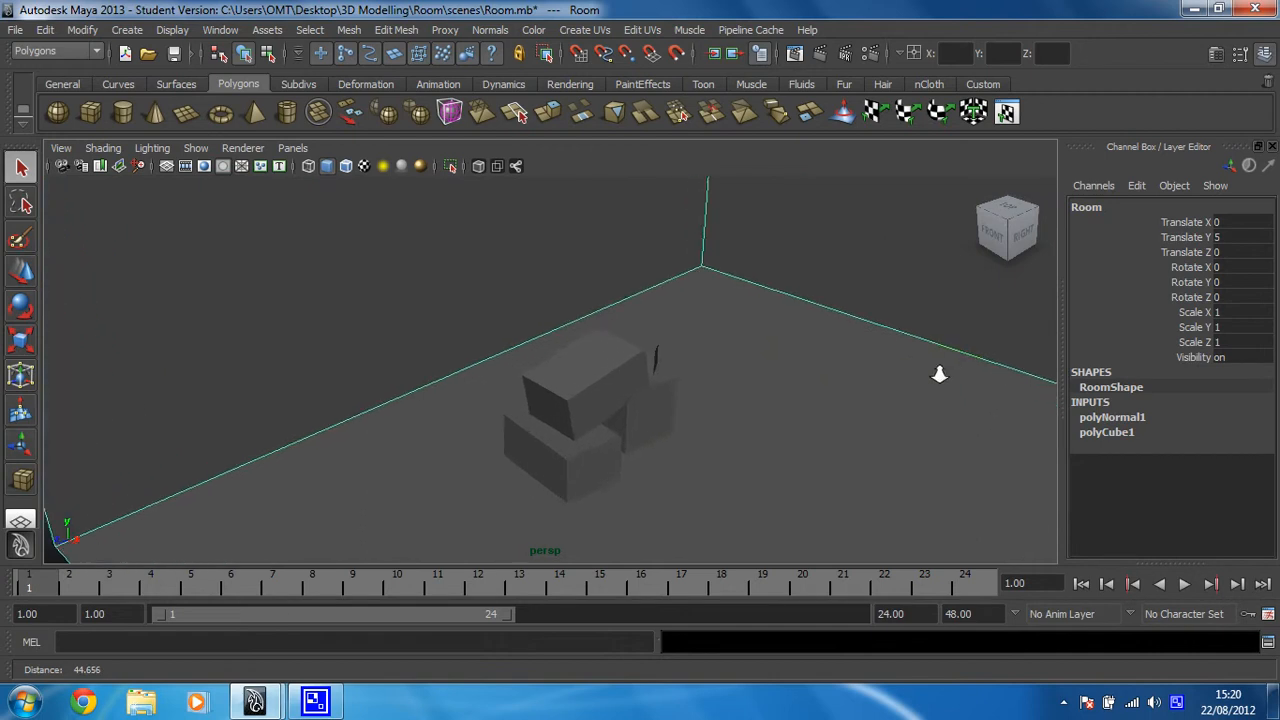
{"action": "left_click_drag", "start_coordinate": [939, 375], "coordinate": [617, 380]}
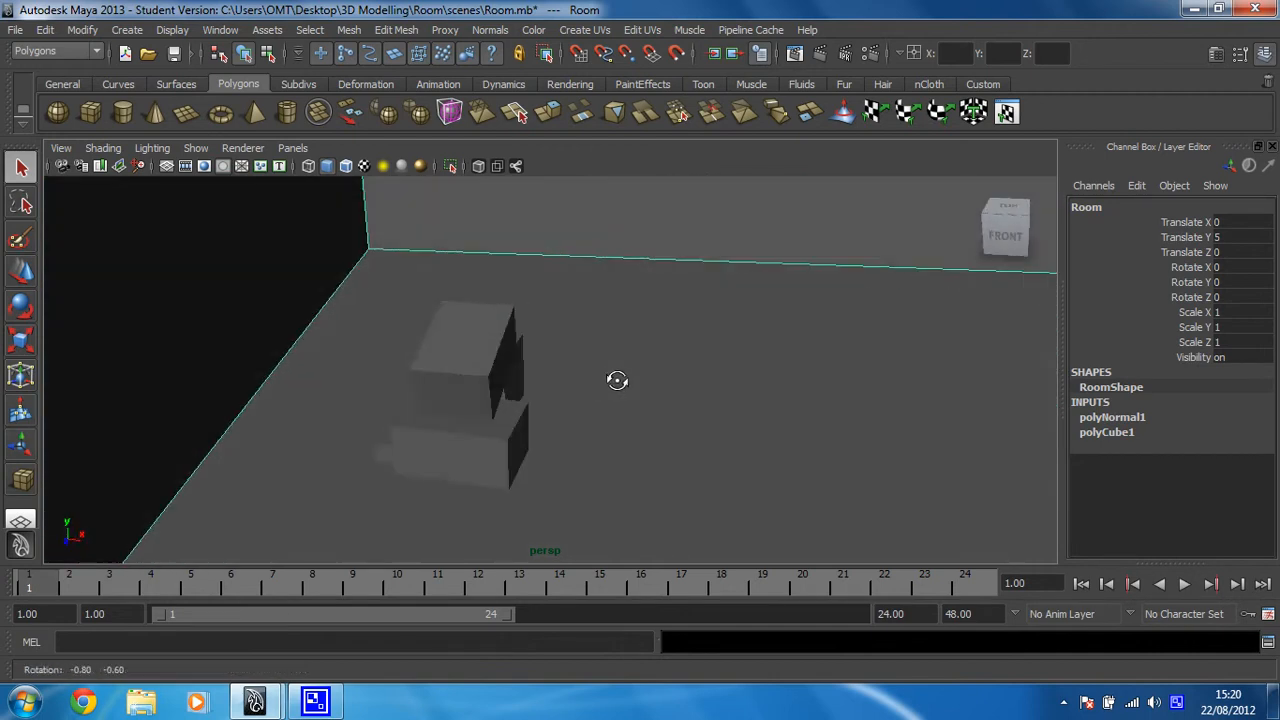
{"action": "left_click_drag", "start_coordinate": [617, 380], "coordinate": [555, 367]}
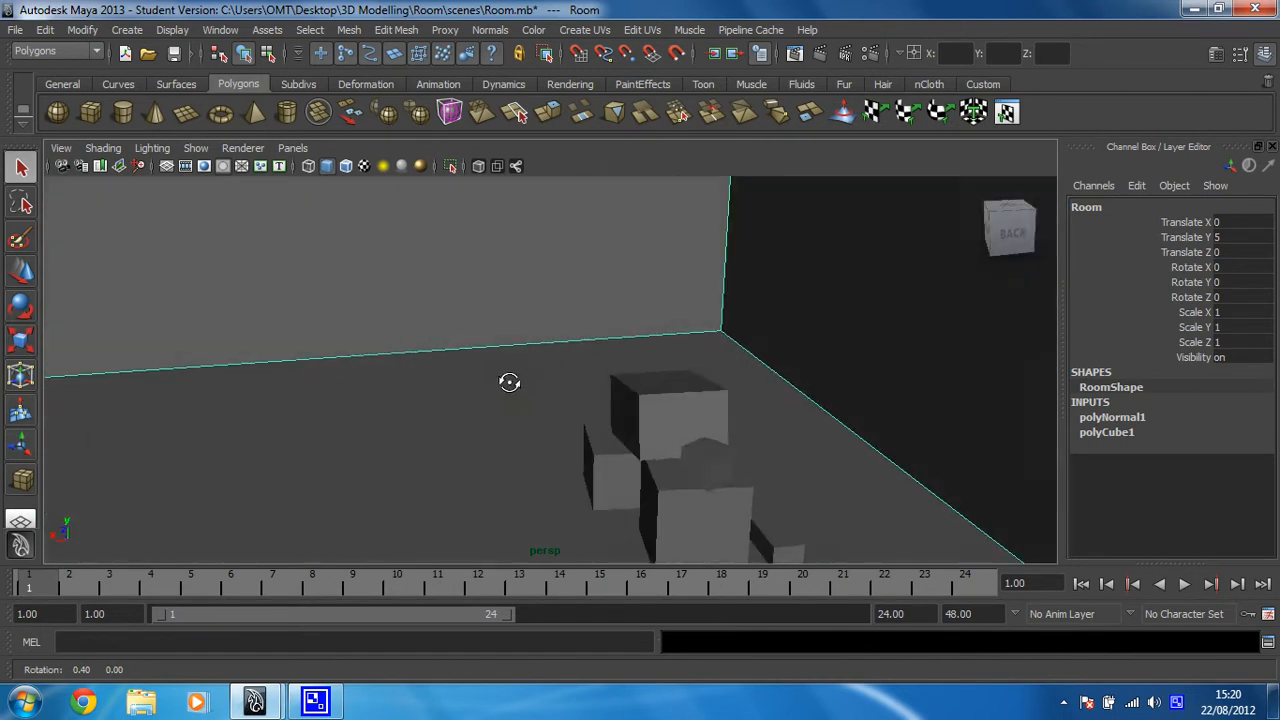
{"action": "left_click_drag", "start_coordinate": [510, 382], "coordinate": [598, 377]}
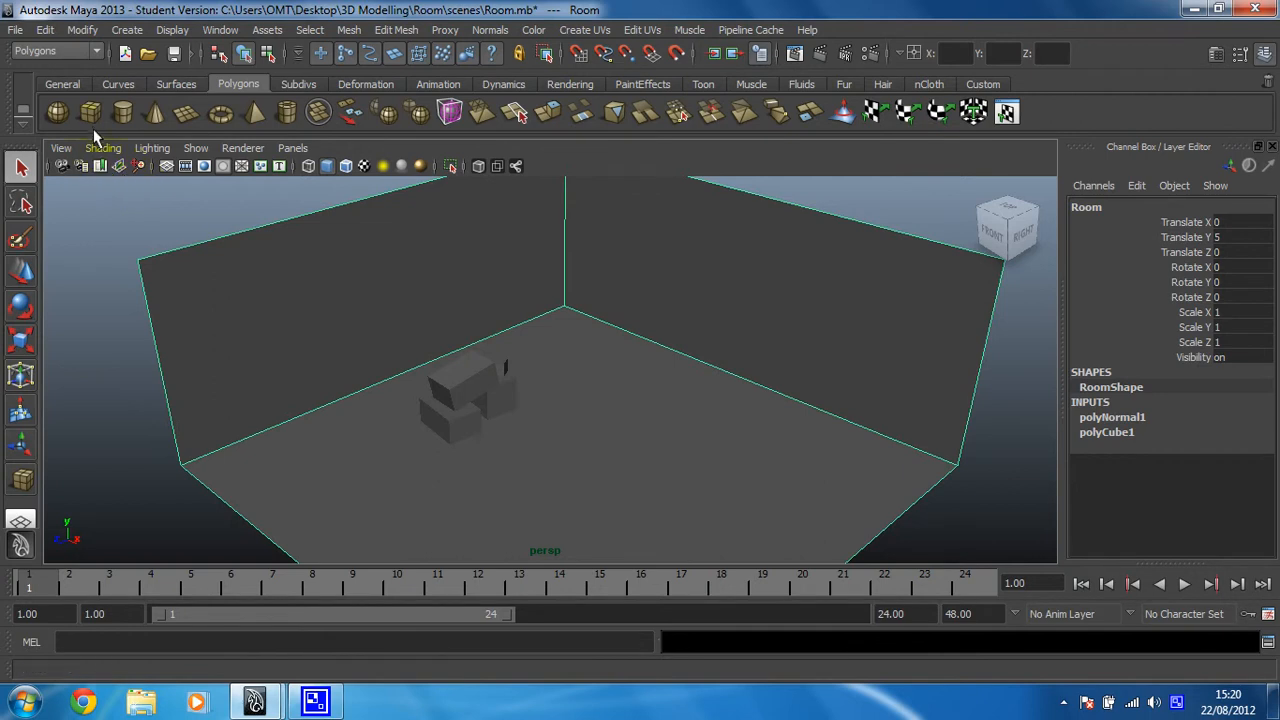
{"action": "left_click", "coordinate": [89, 112]}
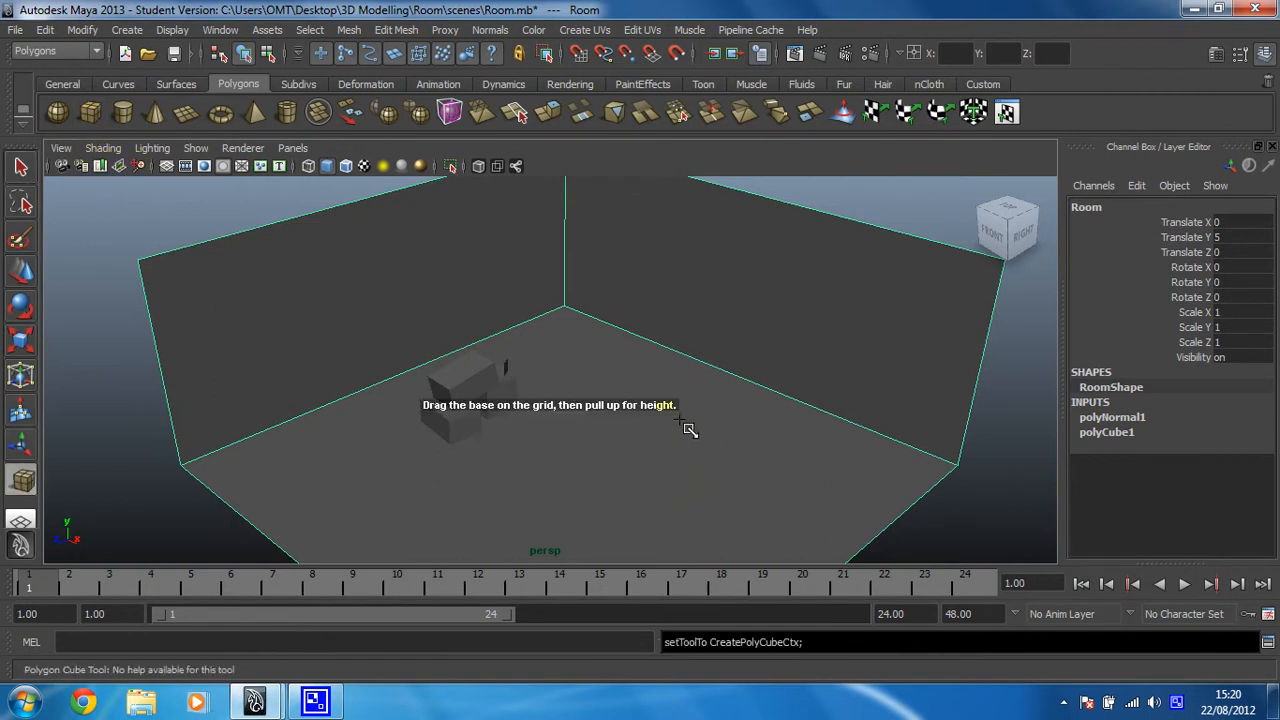
{"action": "mouse_move", "coordinate": [91, 112]}
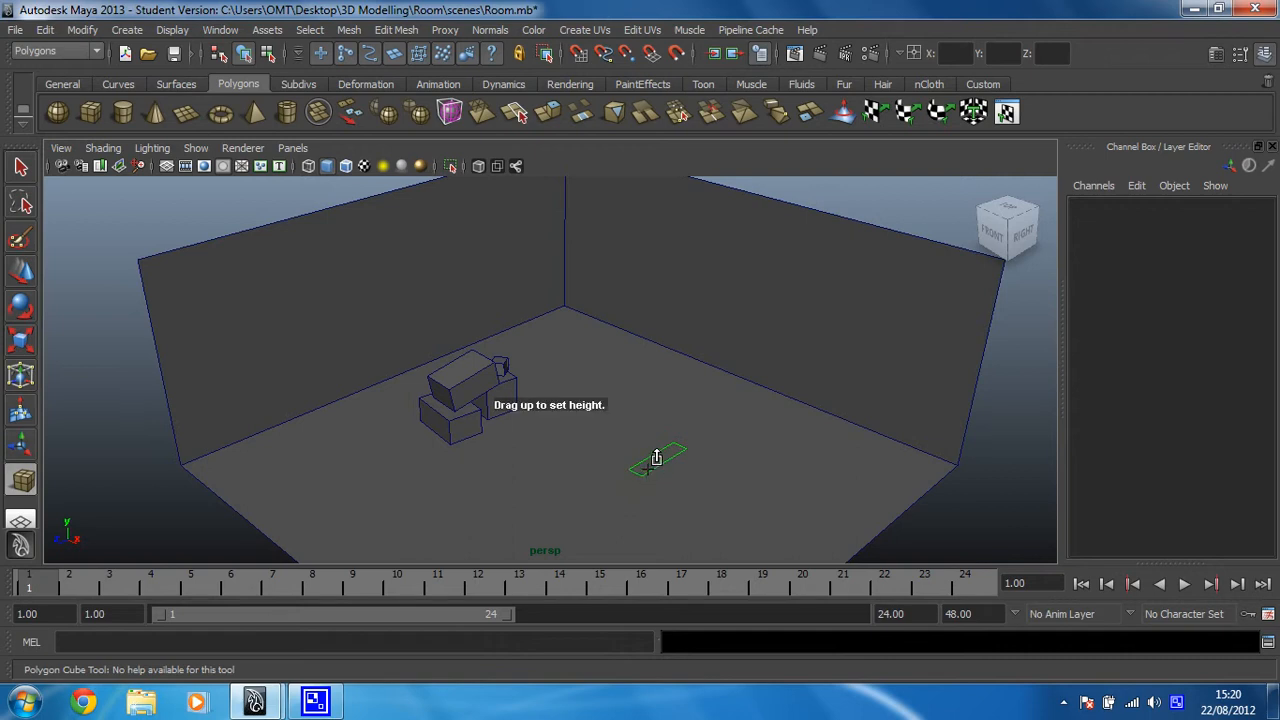
{"action": "left_click_drag", "start_coordinate": [657, 458], "coordinate": [670, 275]}
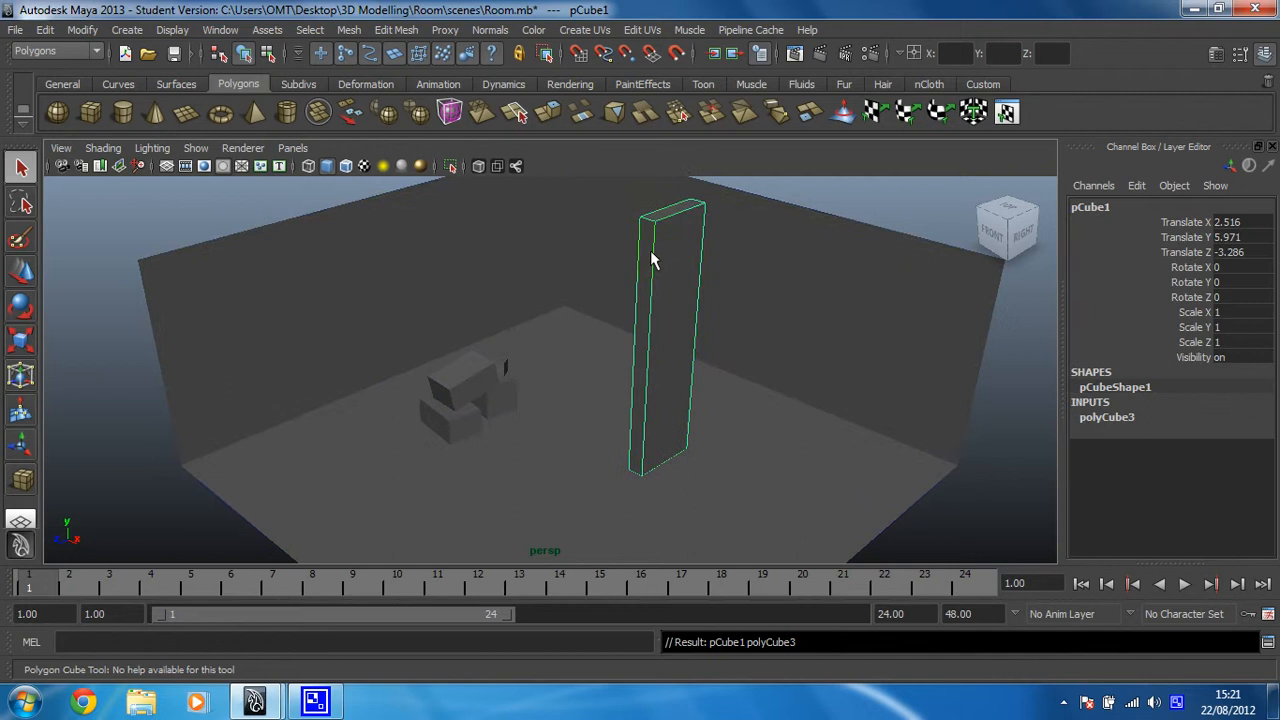
{"action": "key", "text": "w"}
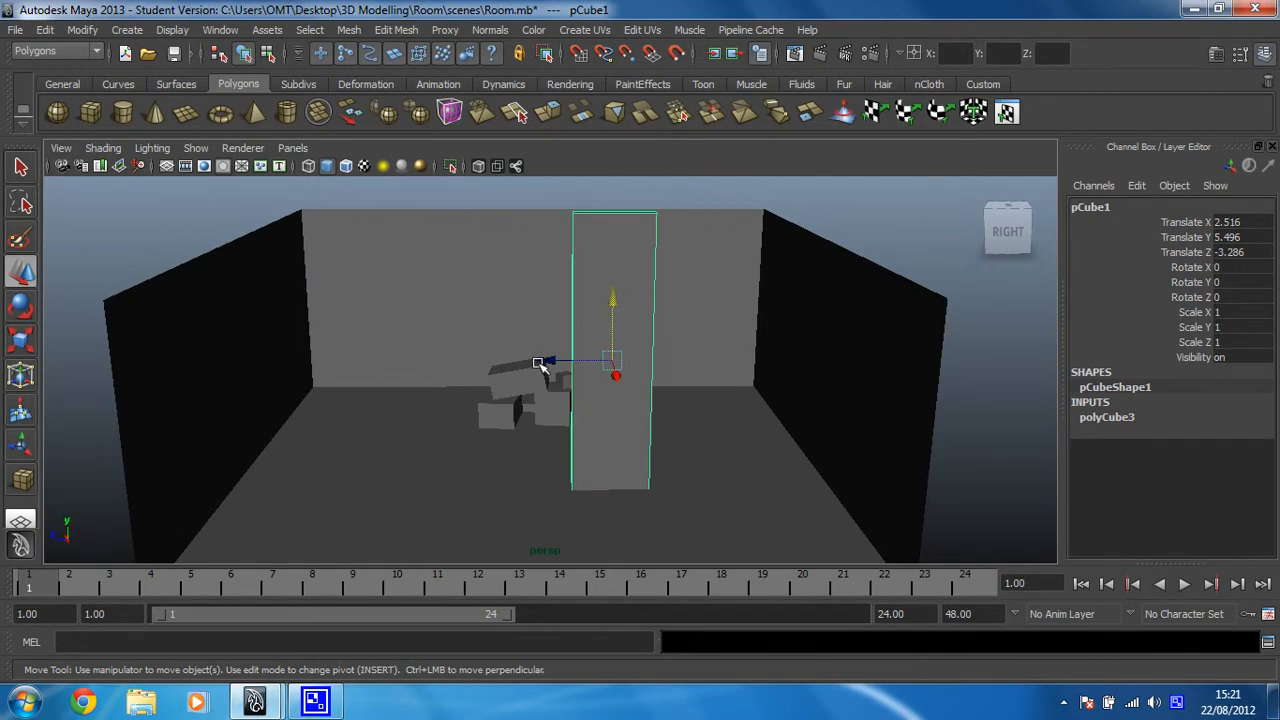
Step: Slide pCube1 back against the back wall near the corner
{"action": "left_click_drag", "start_coordinate": [540, 362], "coordinate": [730, 360]}
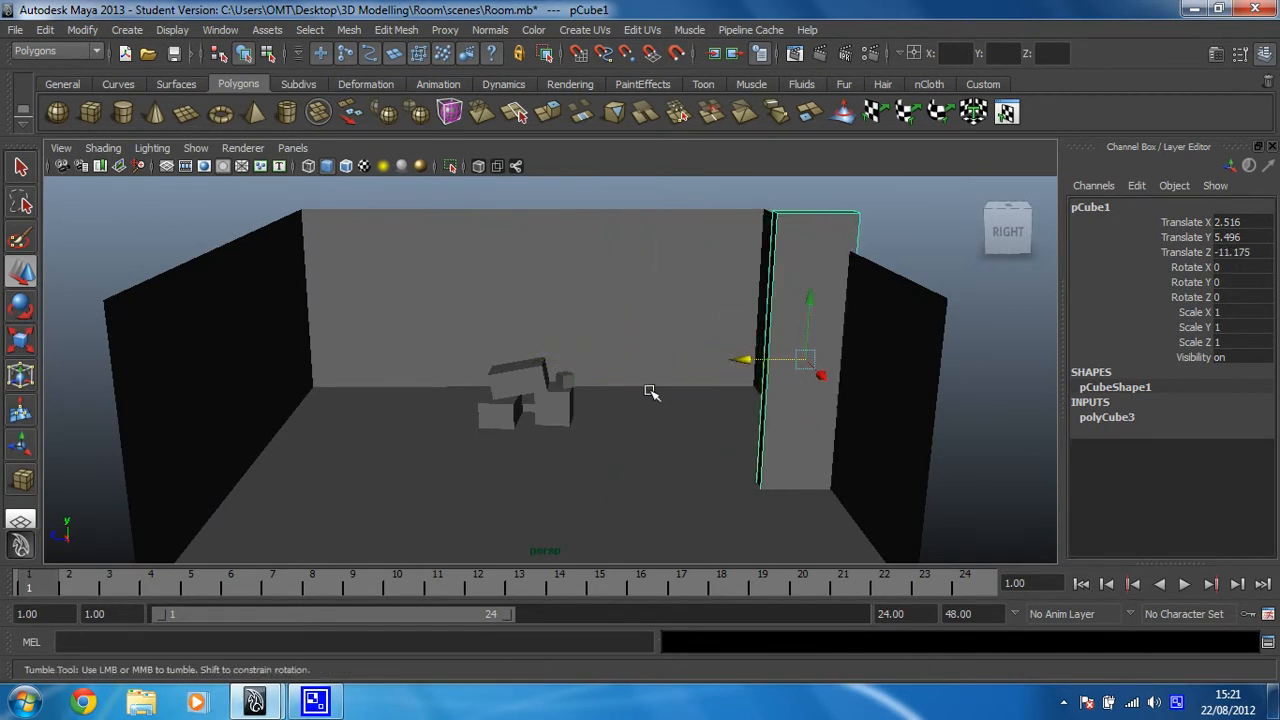
{"action": "left_click_drag", "start_coordinate": [650, 390], "coordinate": [735, 325]}
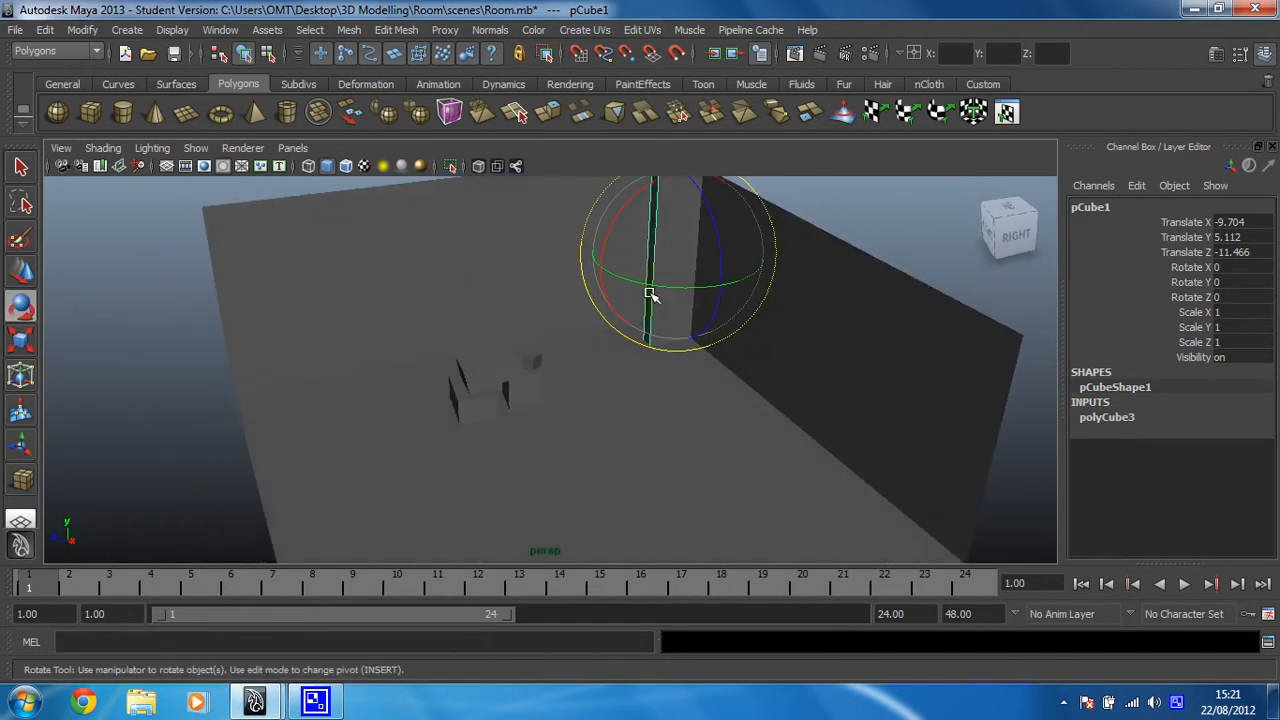
Step: Rotate pCube1 about 5.66° on X and orbit around to check the lean
{"action": "left_click_drag", "start_coordinate": [650, 295], "coordinate": [740, 302]}
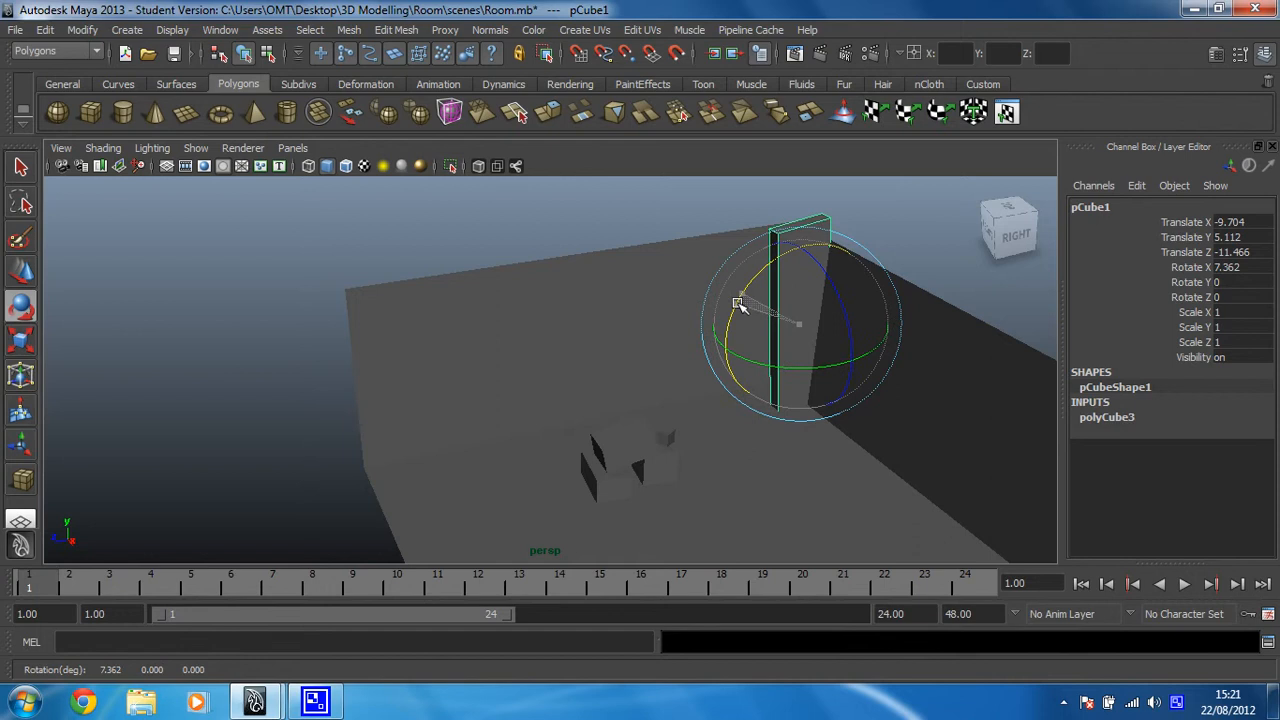
{"action": "left_click_drag", "start_coordinate": [740, 305], "coordinate": [785, 400]}
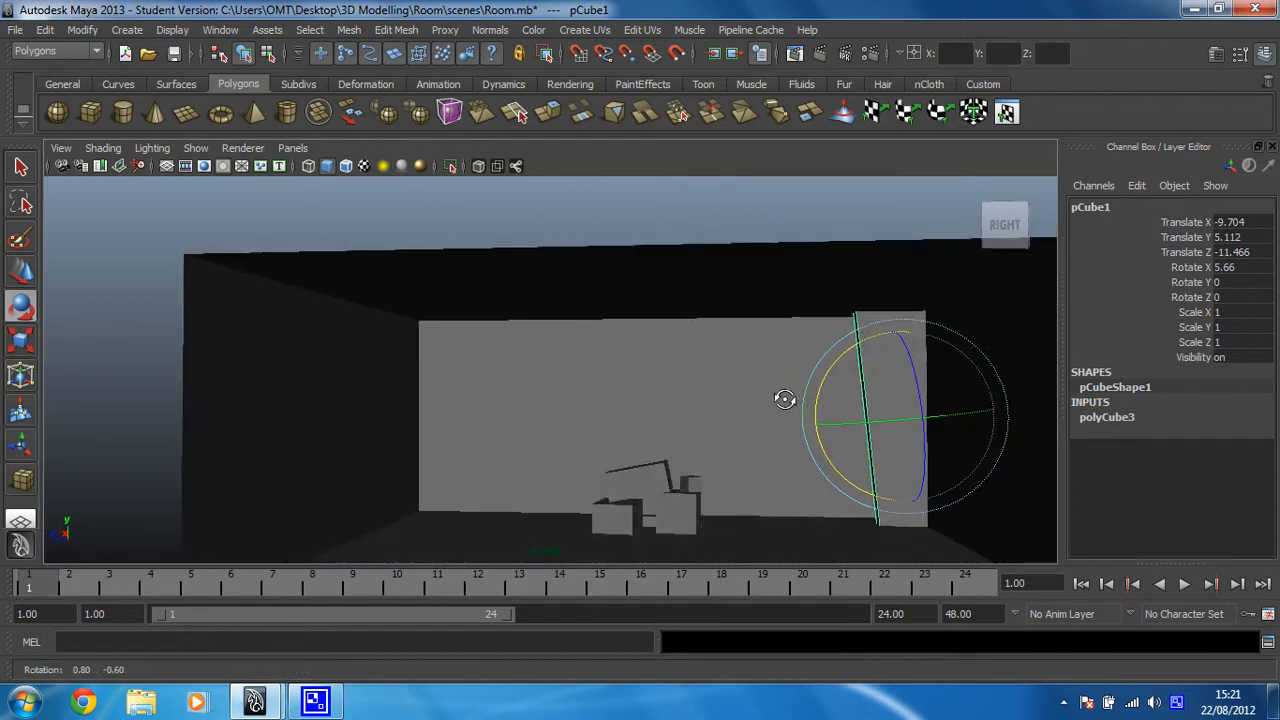
{"action": "left_click_drag", "start_coordinate": [785, 399], "coordinate": [725, 403]}
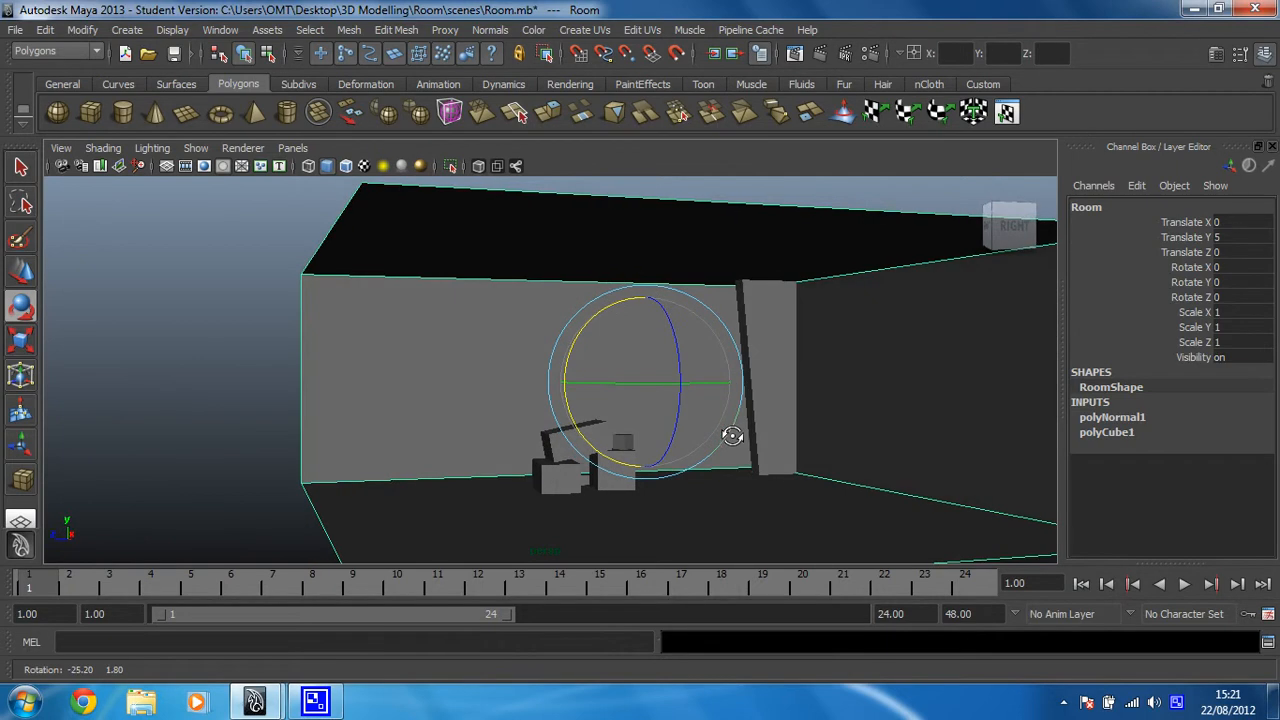
{"action": "left_click_drag", "start_coordinate": [730, 435], "coordinate": [705, 437]}
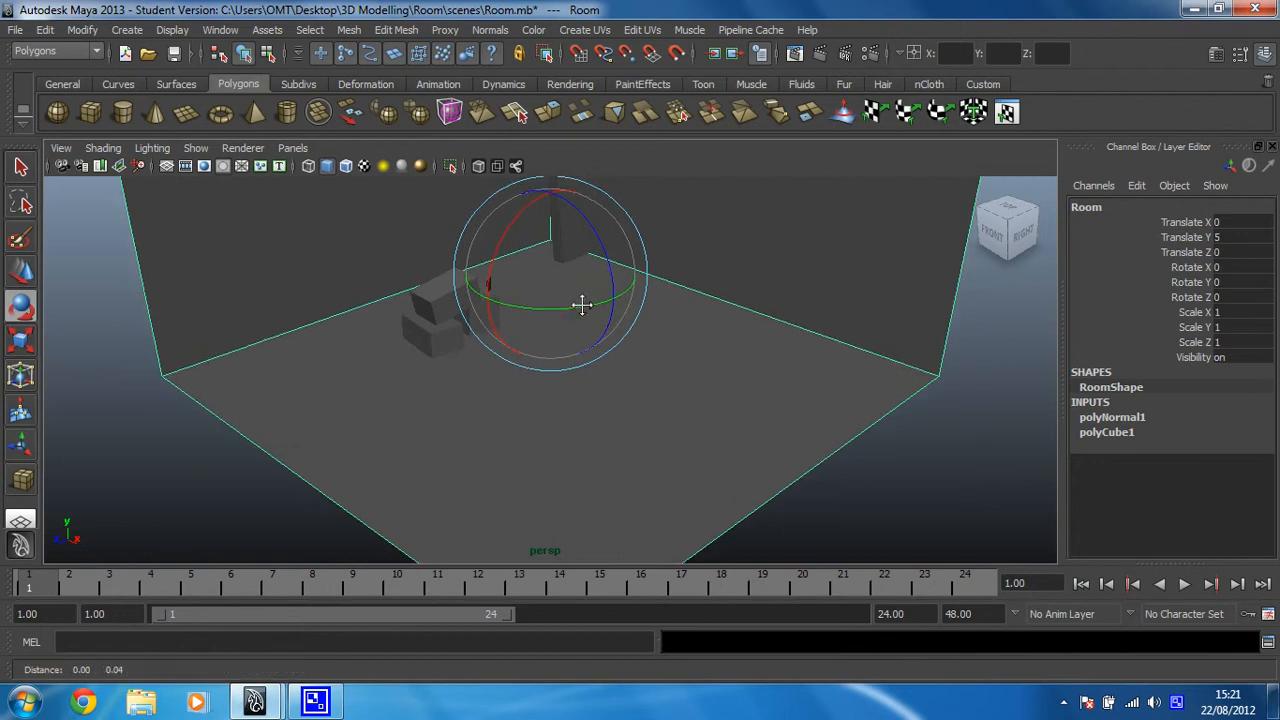
{"action": "left_click_drag", "start_coordinate": [583, 305], "coordinate": [588, 440]}
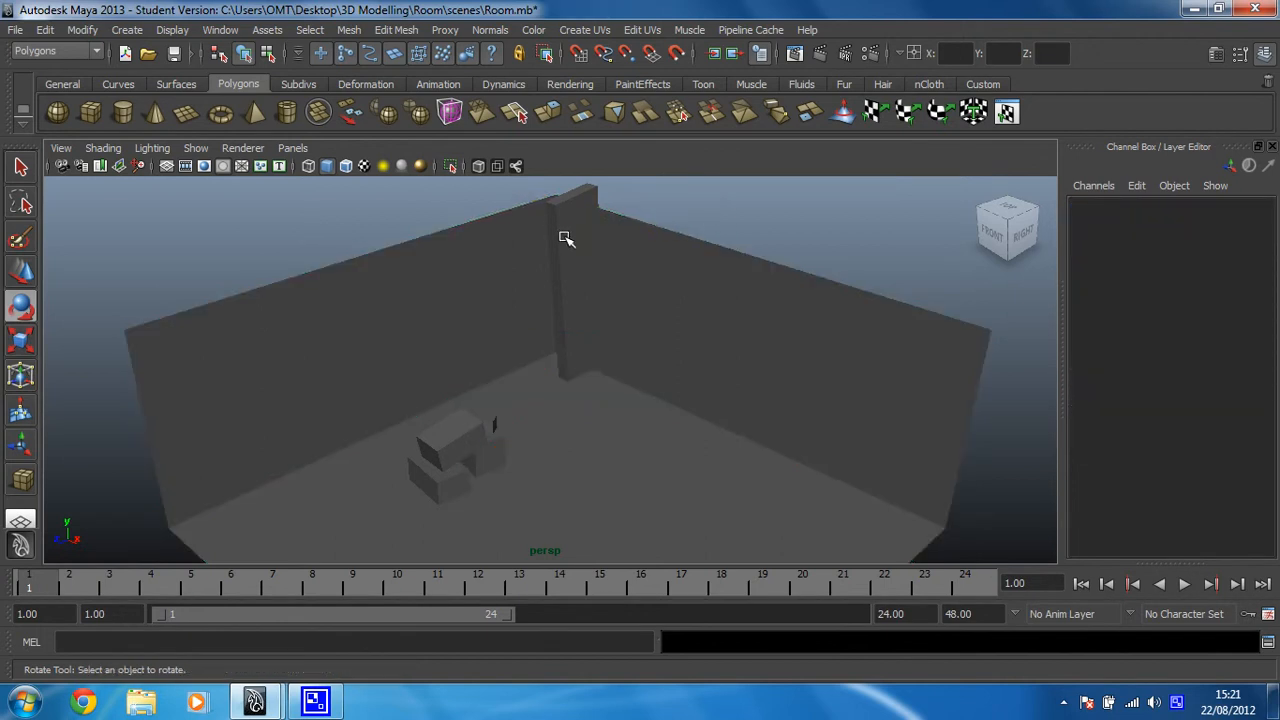
{"action": "left_click", "coordinate": [570, 230]}
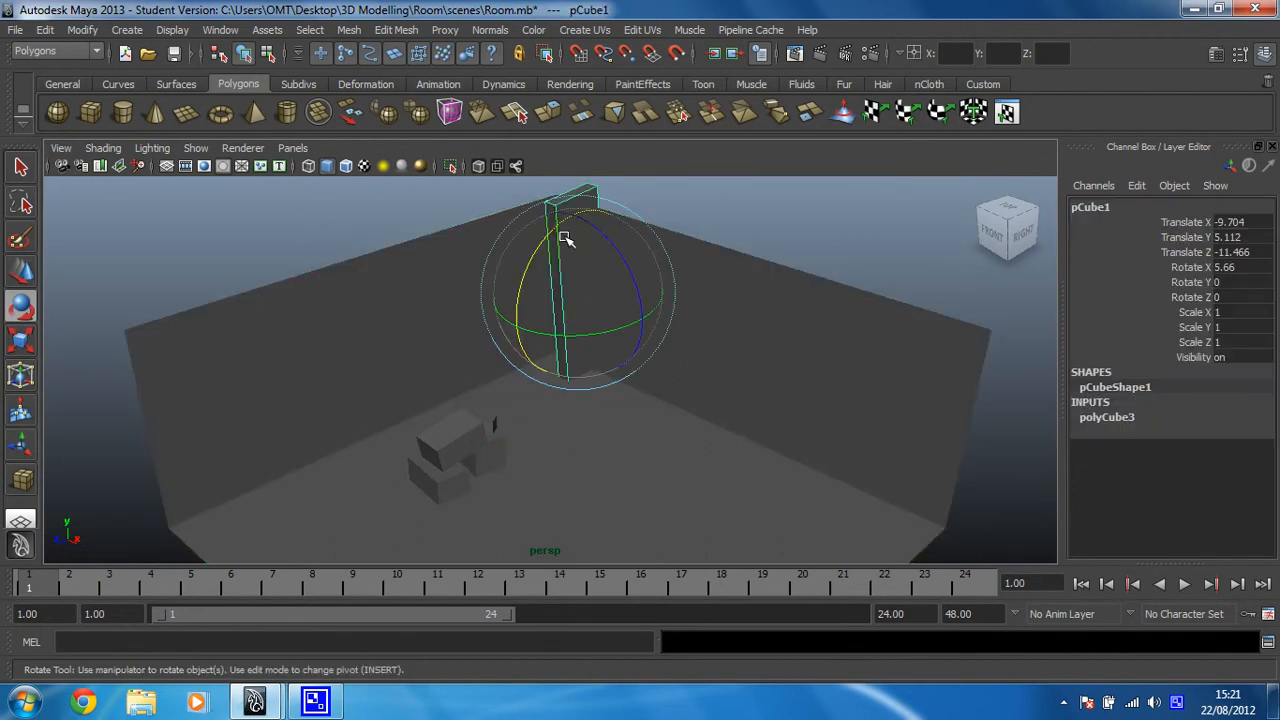
{"action": "mouse_move", "coordinate": [572, 242]}
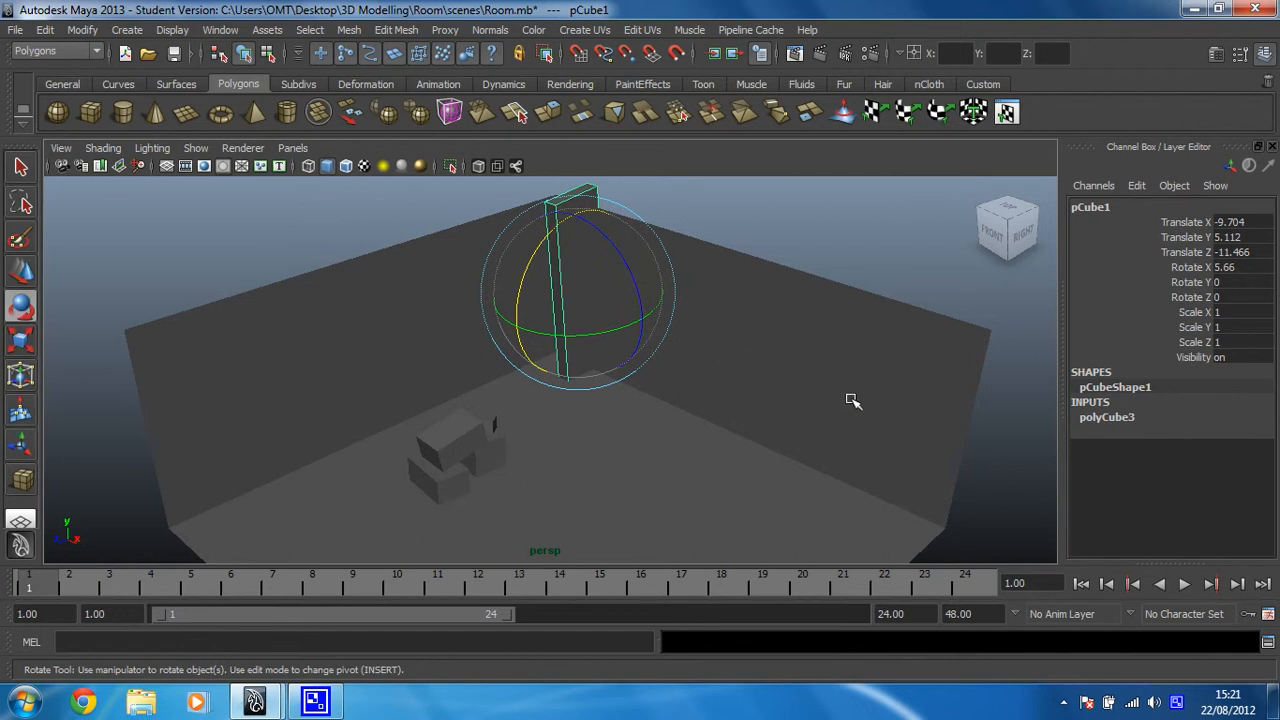
{"action": "left_click", "coordinate": [21, 167]}
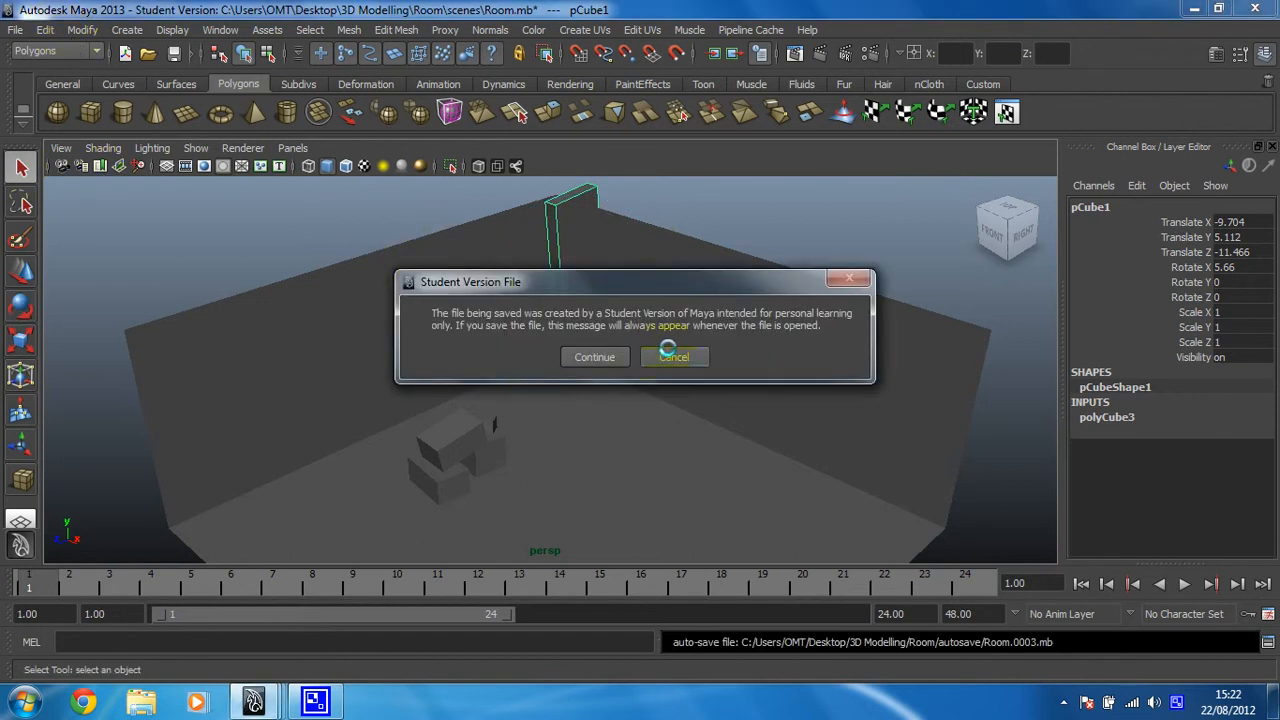
Step: Dismiss the Student Version warning and bring up the Duplicate Special options
{"action": "left_click", "coordinate": [44, 29]}
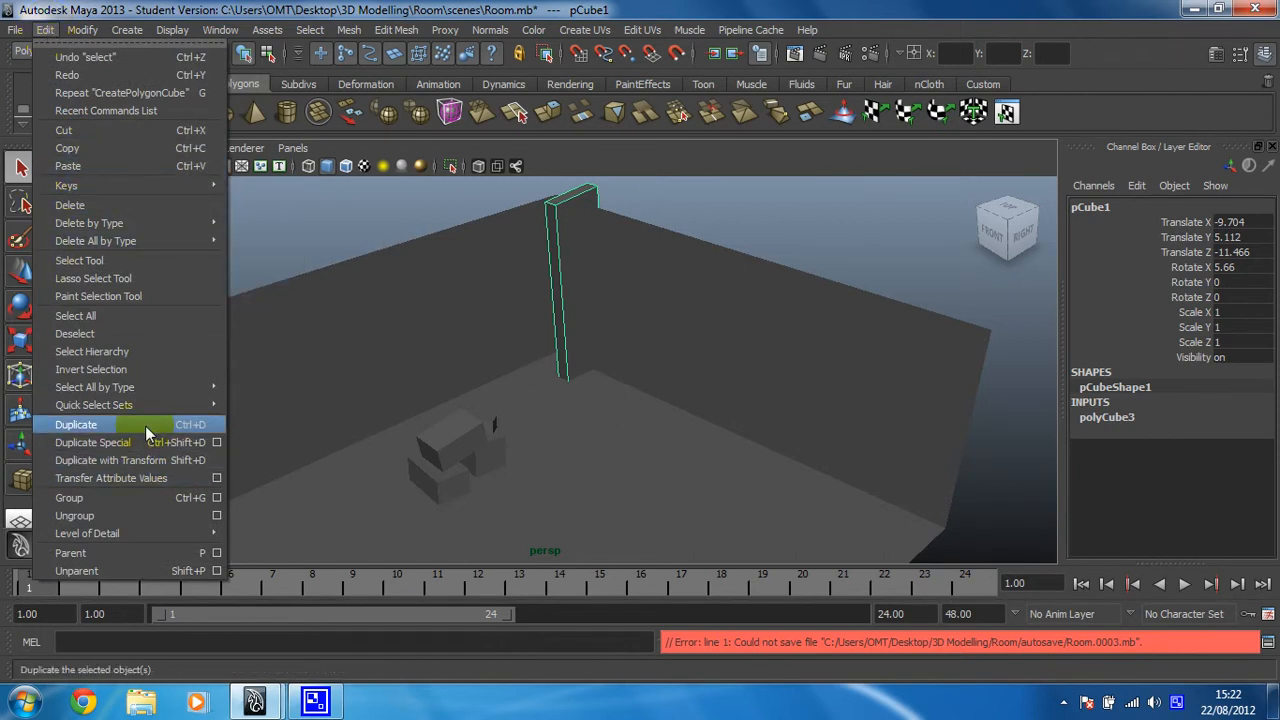
{"action": "mouse_move", "coordinate": [92, 442]}
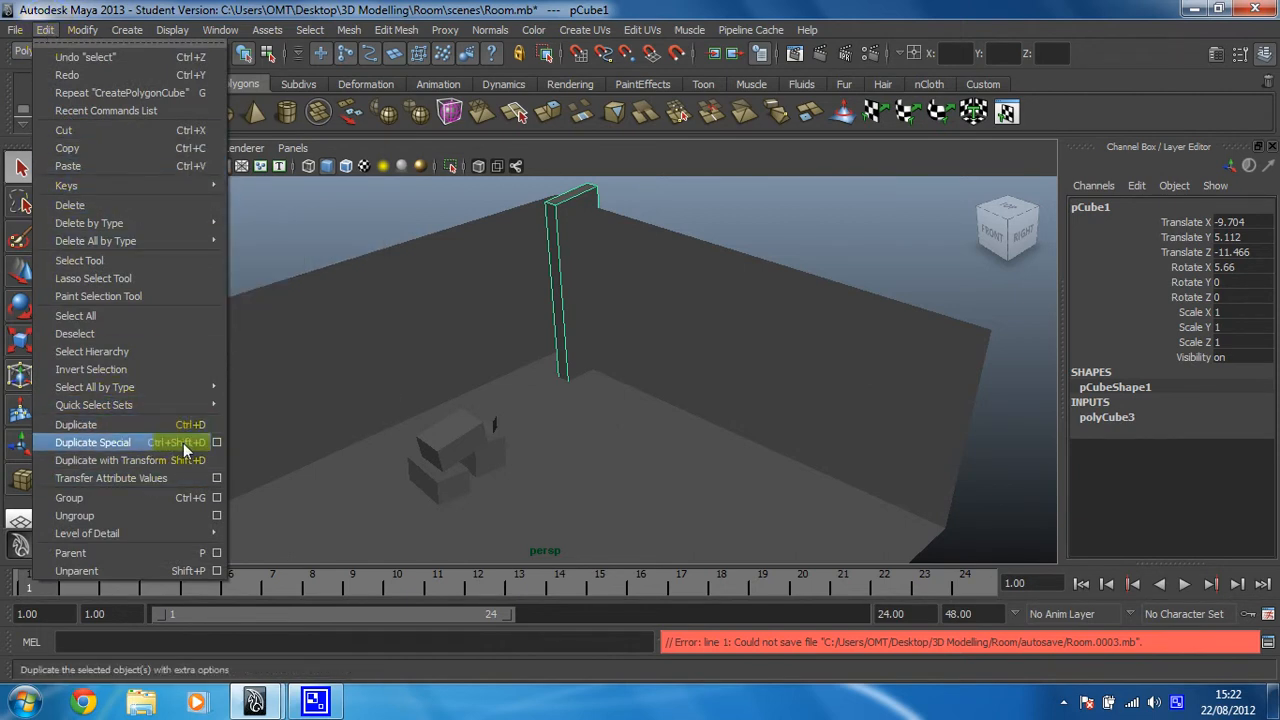
{"action": "mouse_move", "coordinate": [190, 445]}
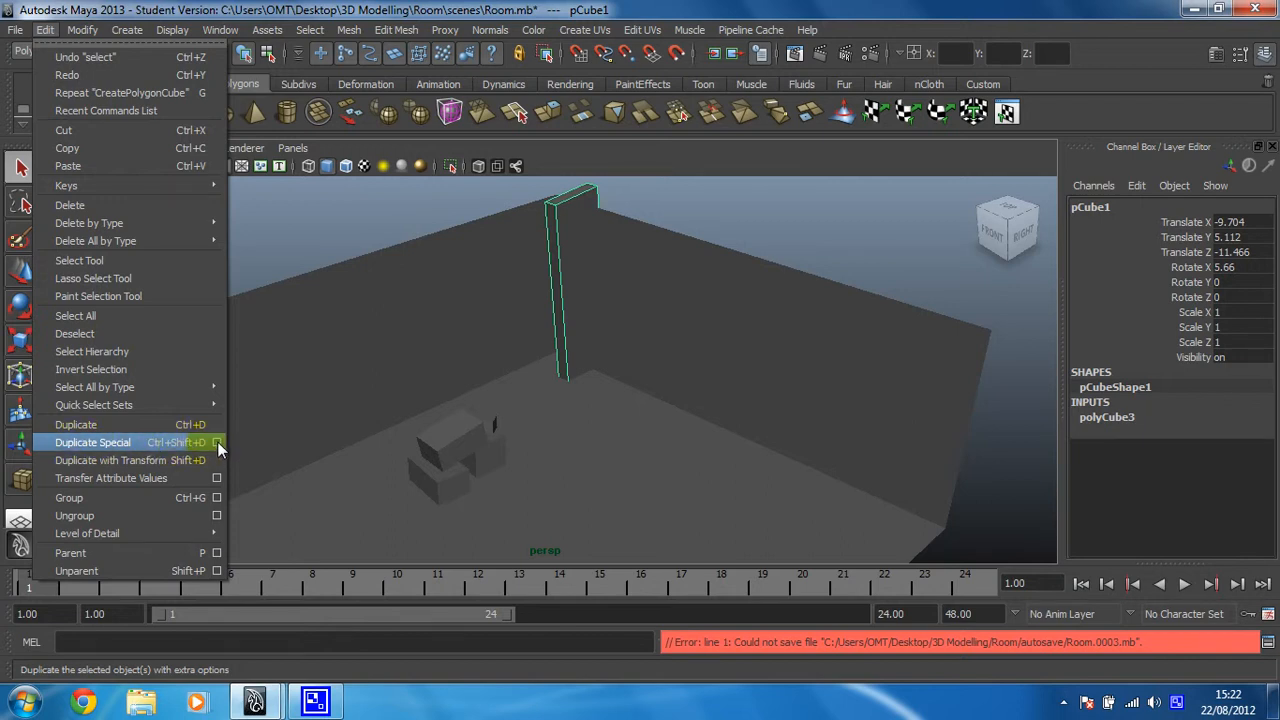
{"action": "left_click", "coordinate": [217, 442]}
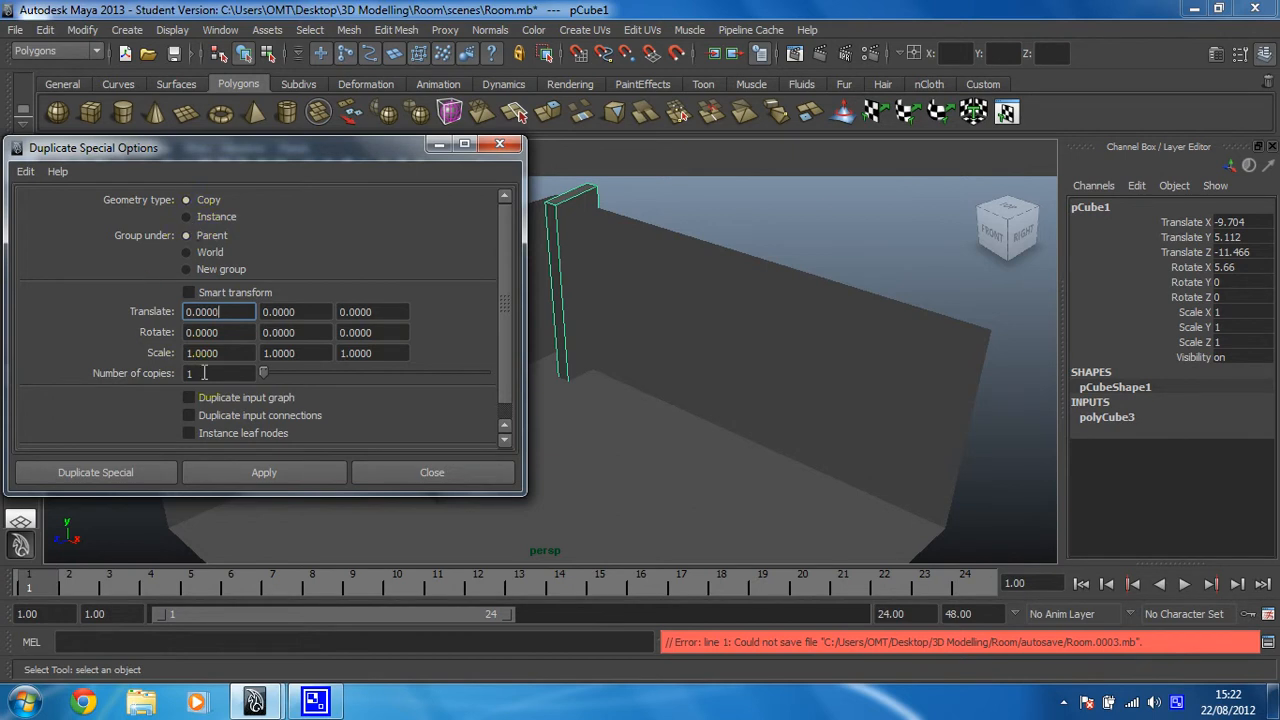
Step: Apply Duplicate Special with 4 copies and a Translate X offset of 5
{"action": "type", "text": "4"}
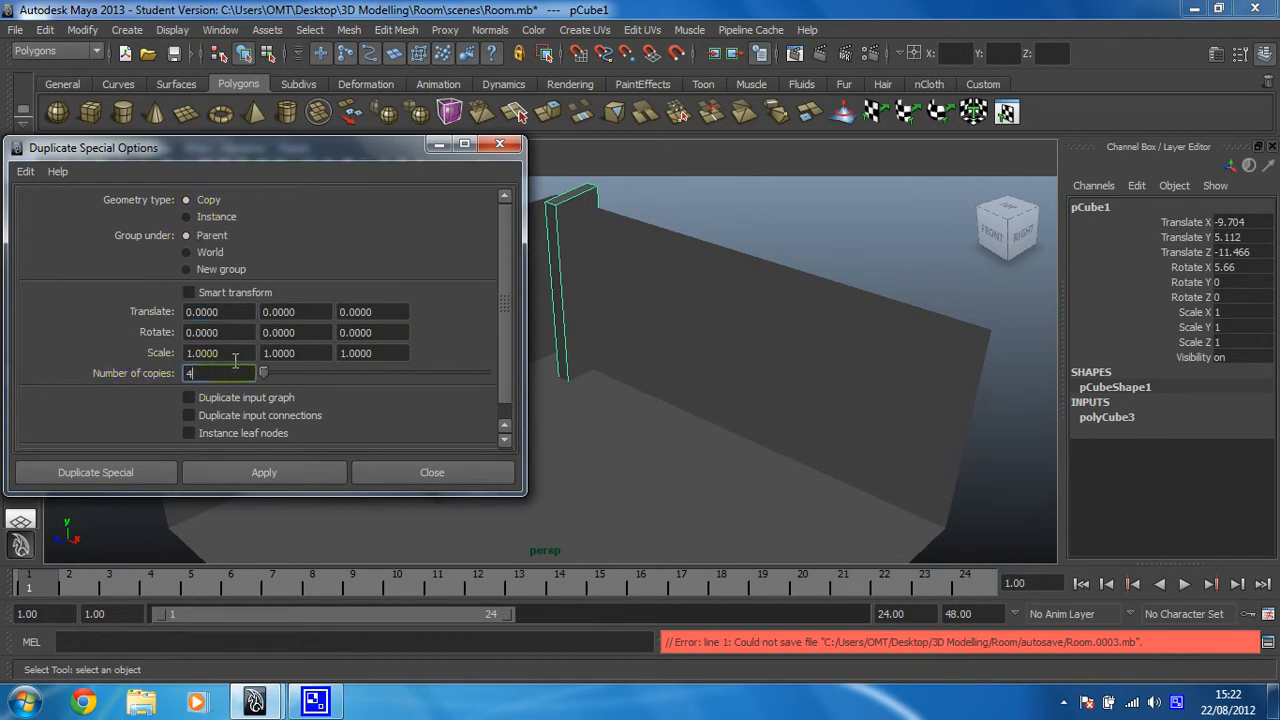
{"action": "mouse_move", "coordinate": [228, 390]}
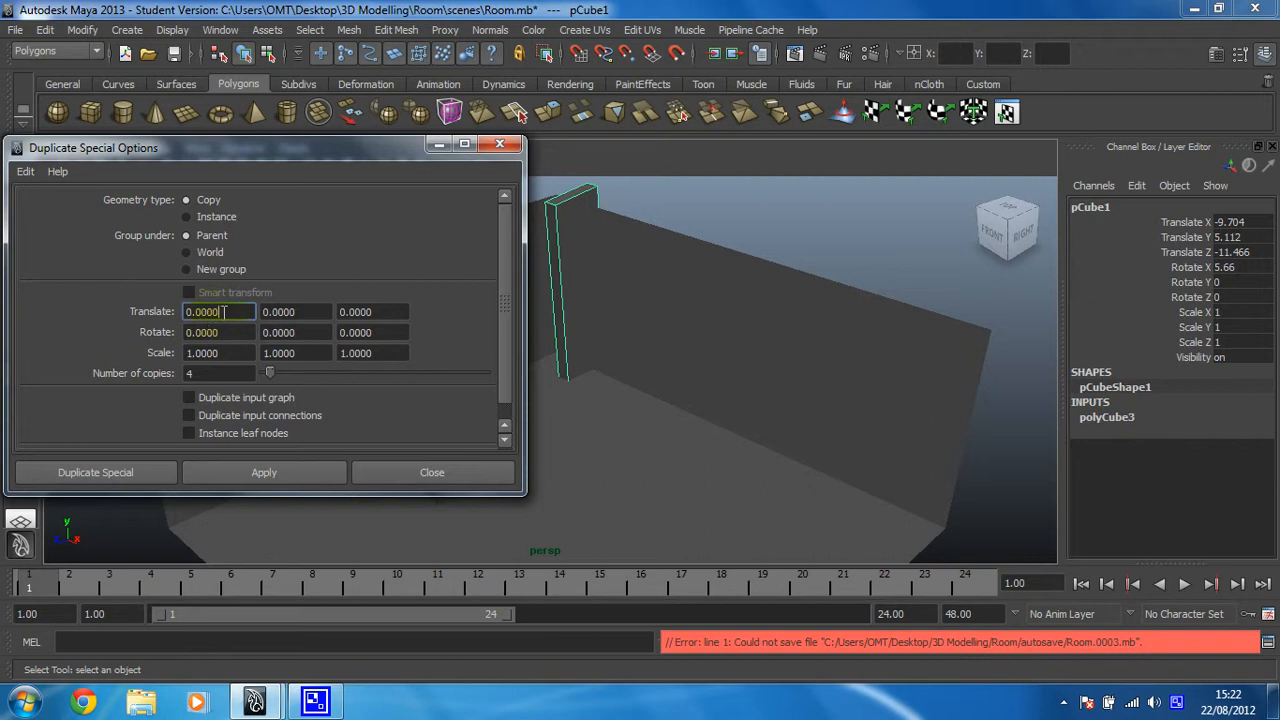
{"action": "left_click", "coordinate": [372, 311]}
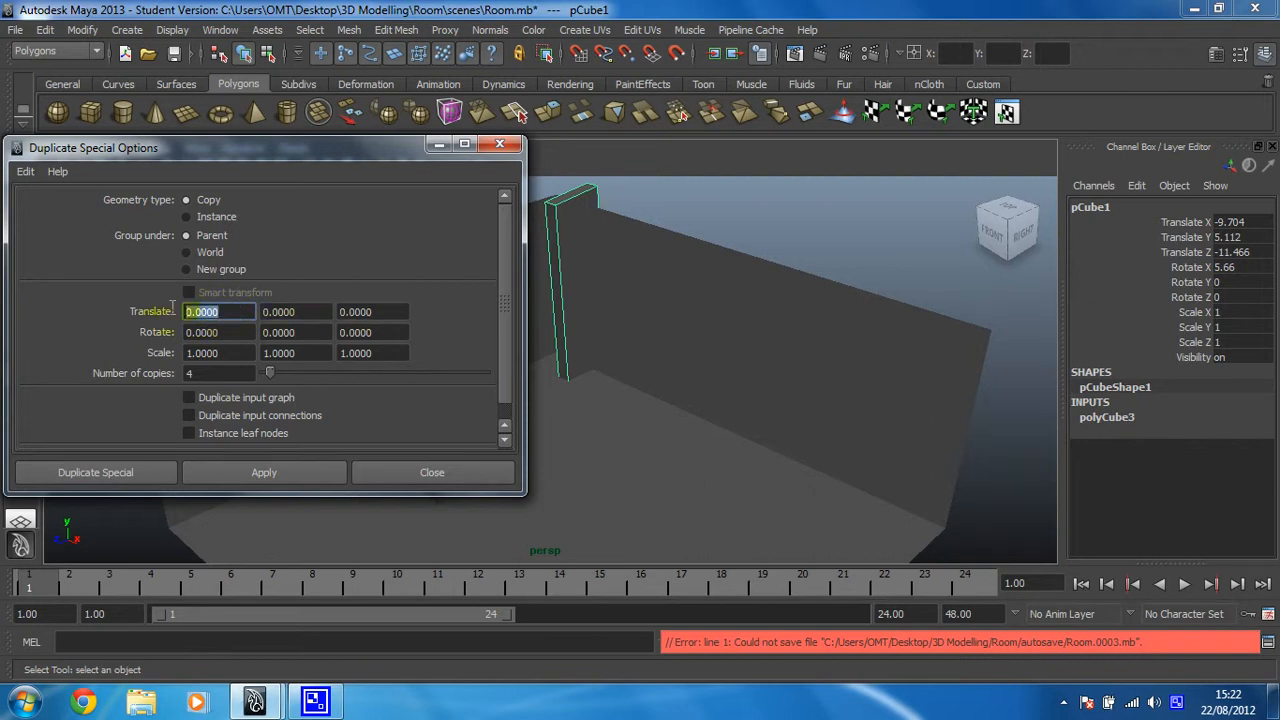
{"action": "type", "text": "5"}
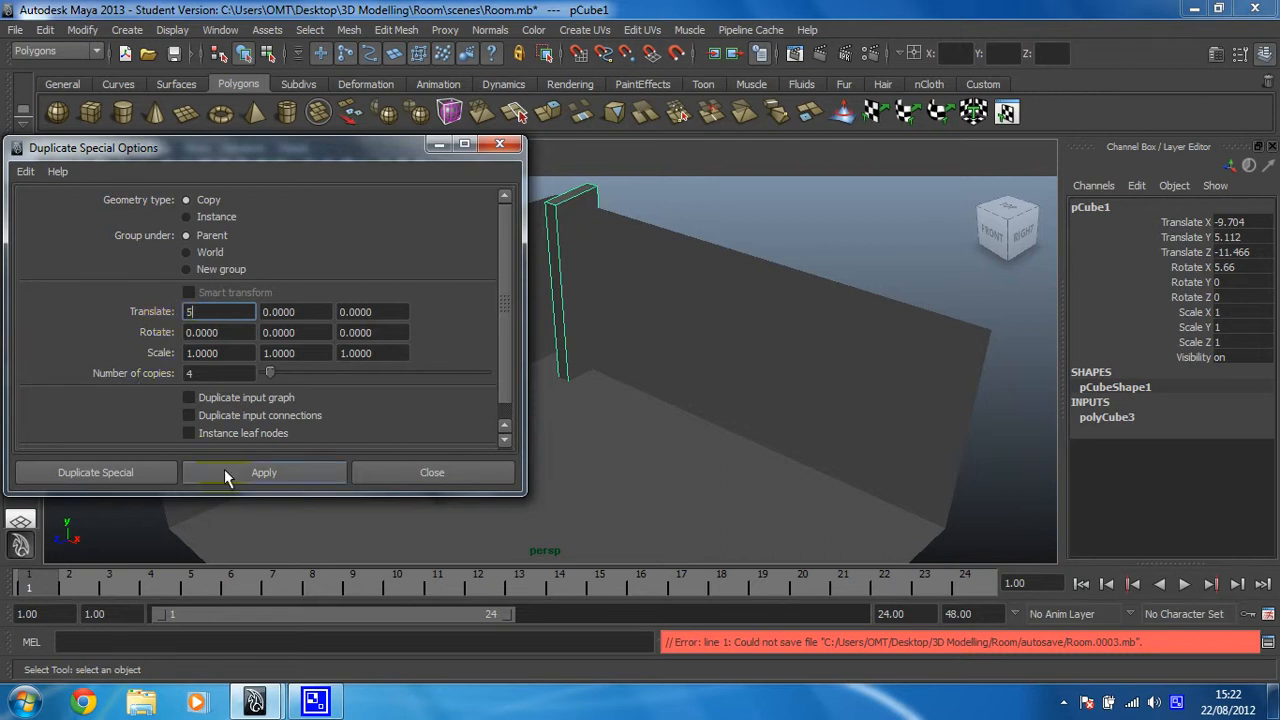
{"action": "left_click", "coordinate": [263, 472]}
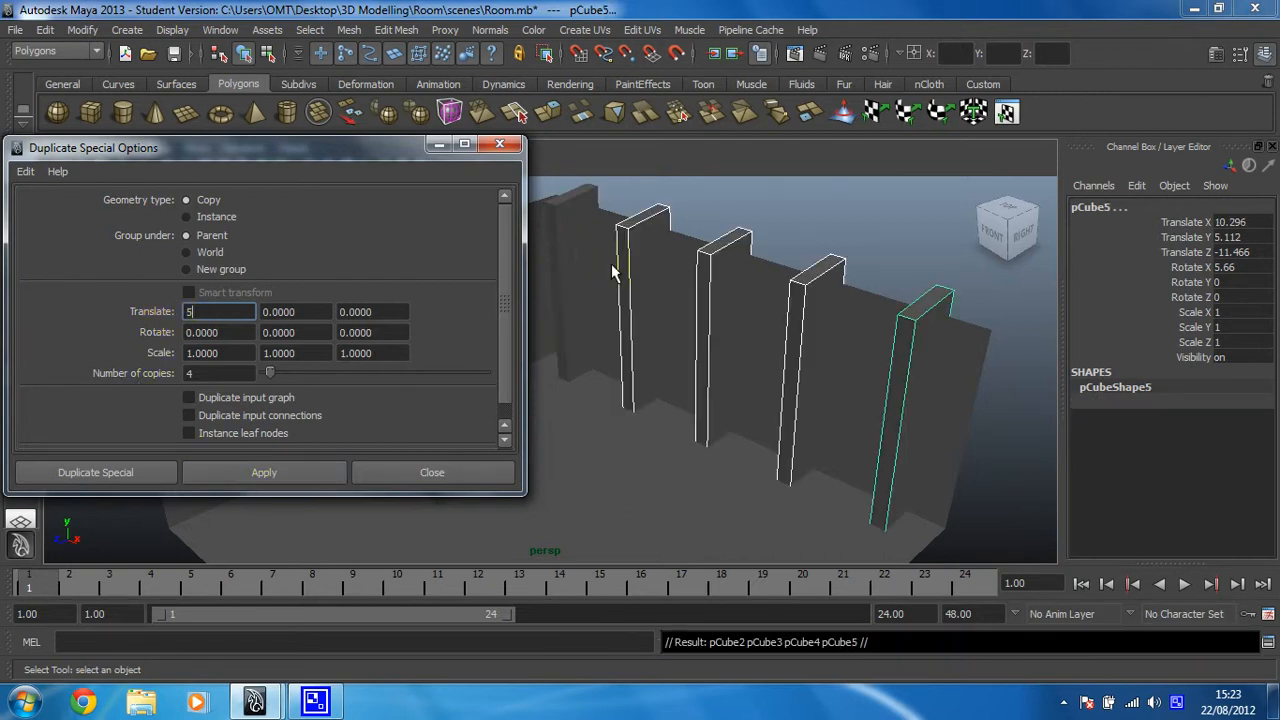
{"action": "mouse_move", "coordinate": [770, 335]}
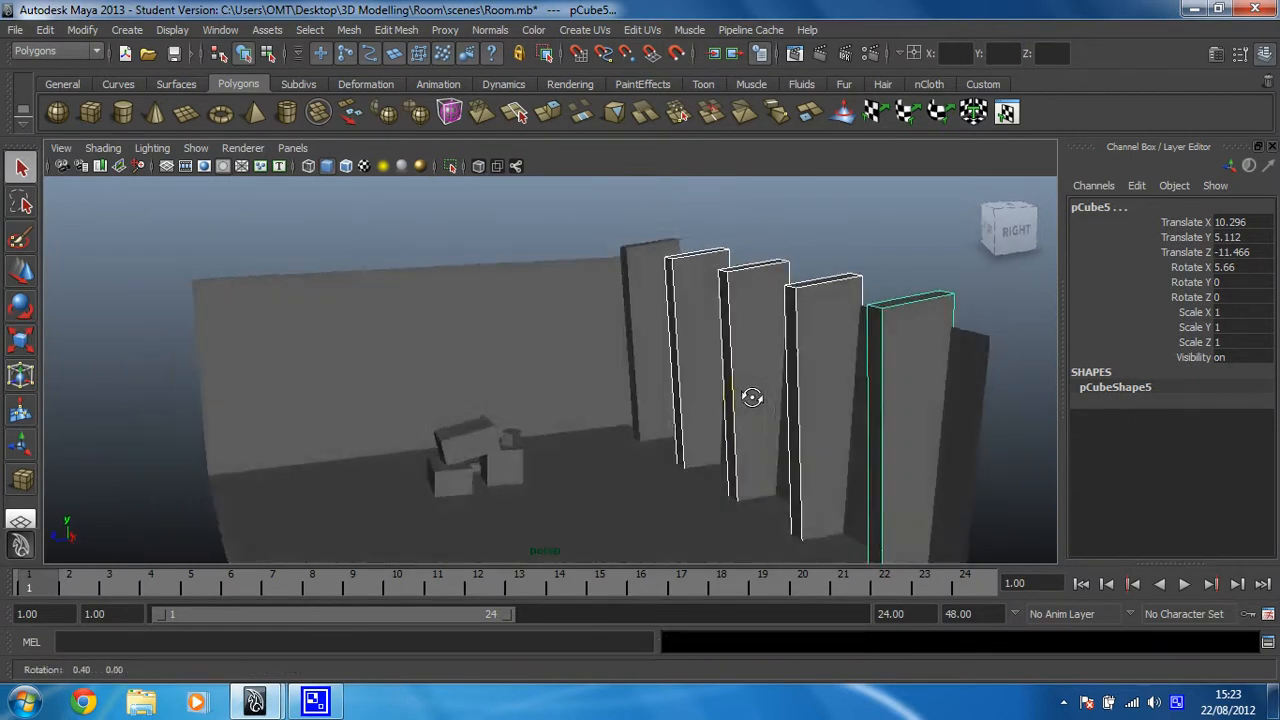
{"action": "left_click_drag", "start_coordinate": [752, 397], "coordinate": [720, 377]}
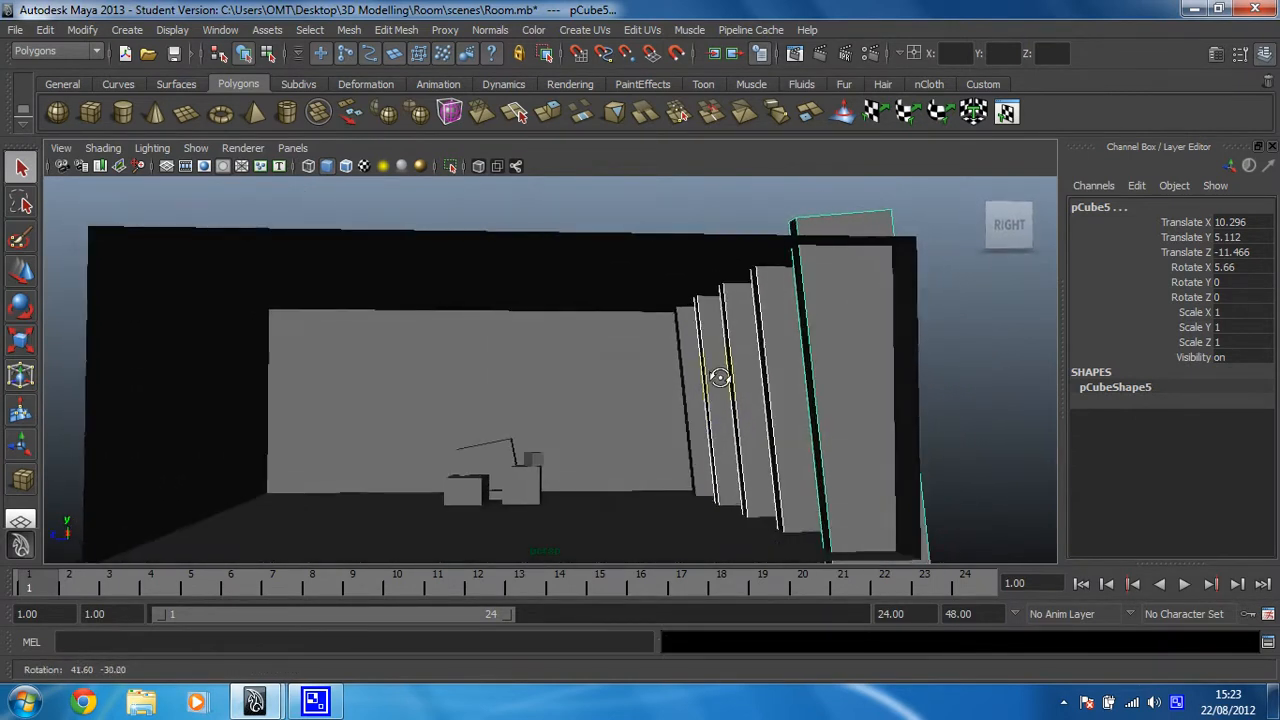